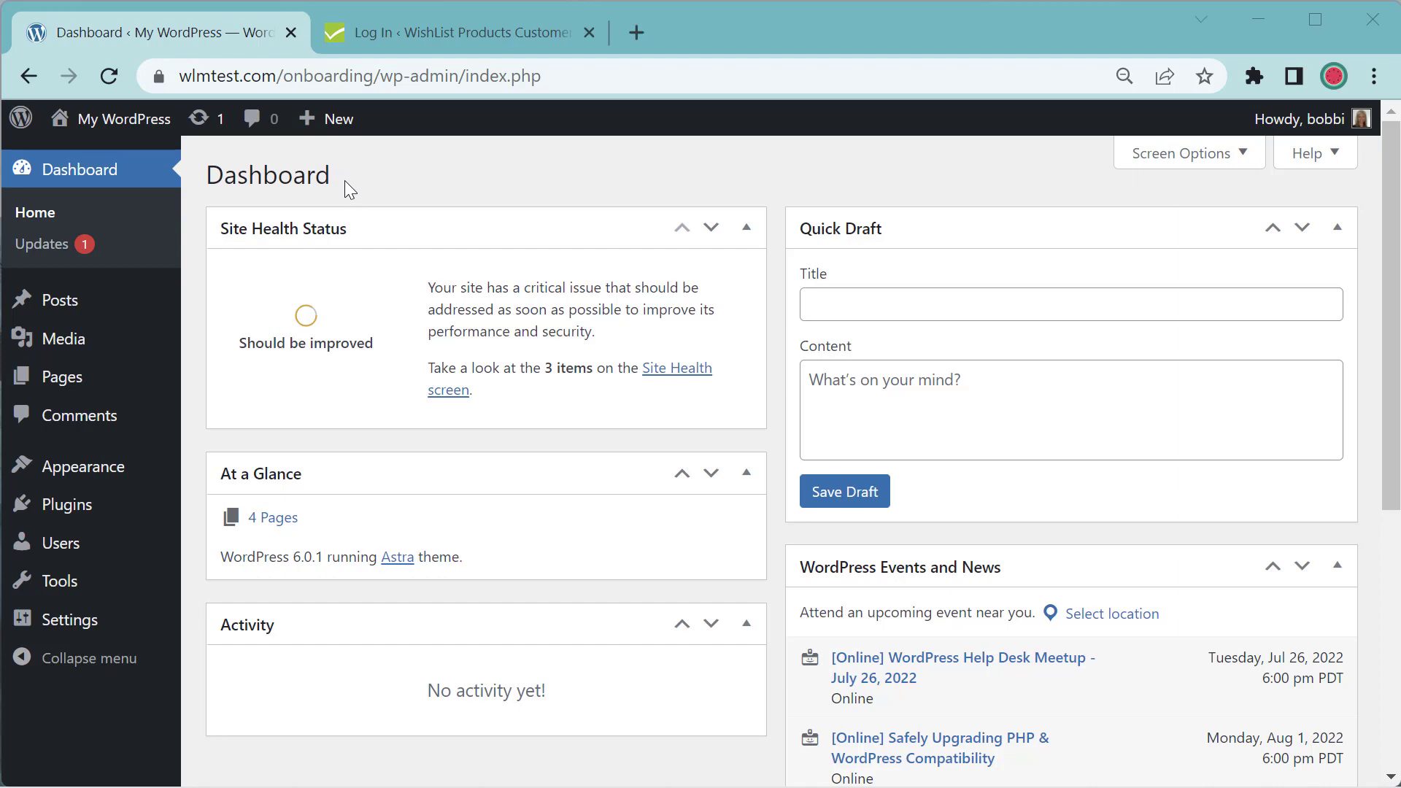
Switch to the WishList Products Customer Center tab showing the pre-filled login page.
click(455, 32)
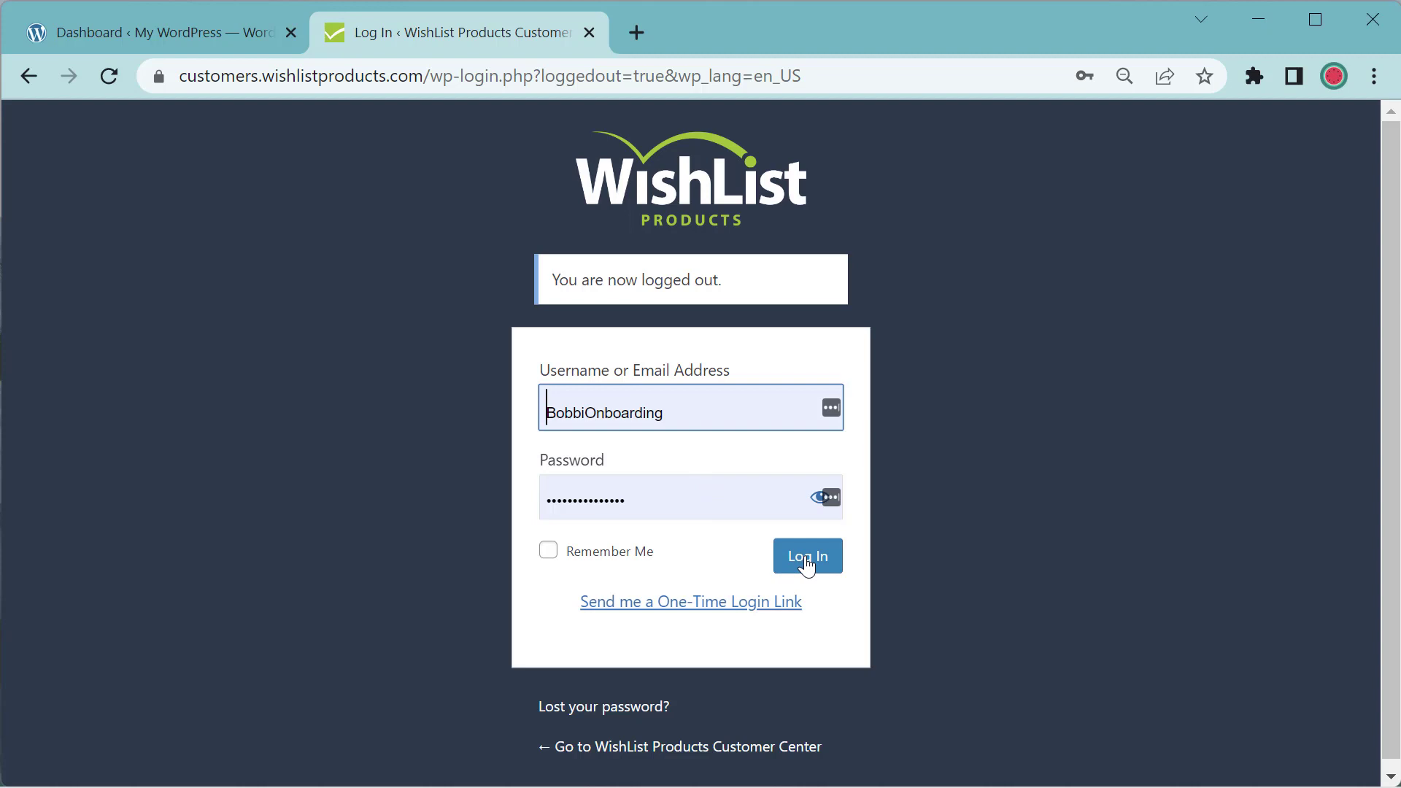
Log in to the Customer Center and reach the welcome-back dashboard.
click(805, 556)
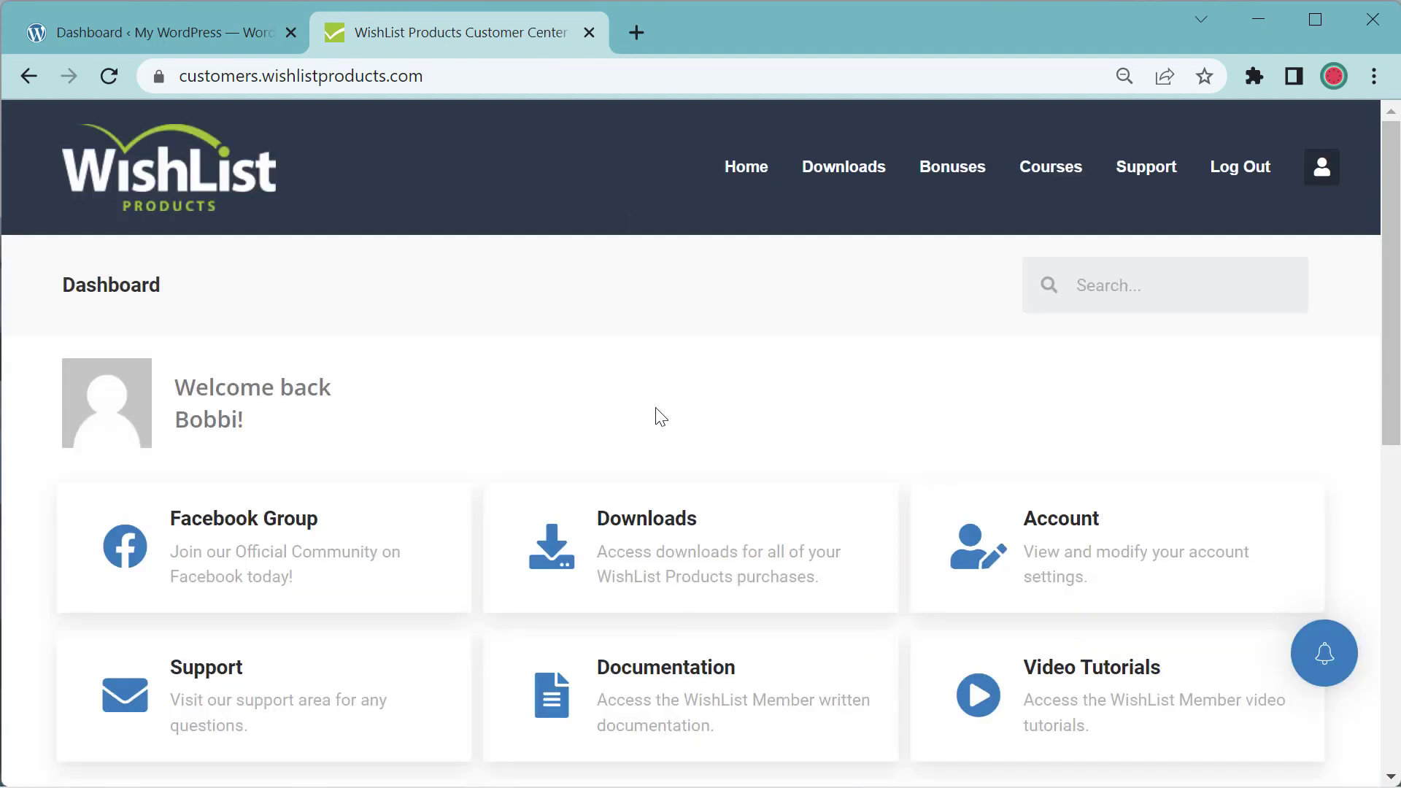
mouse_move(803, 184)
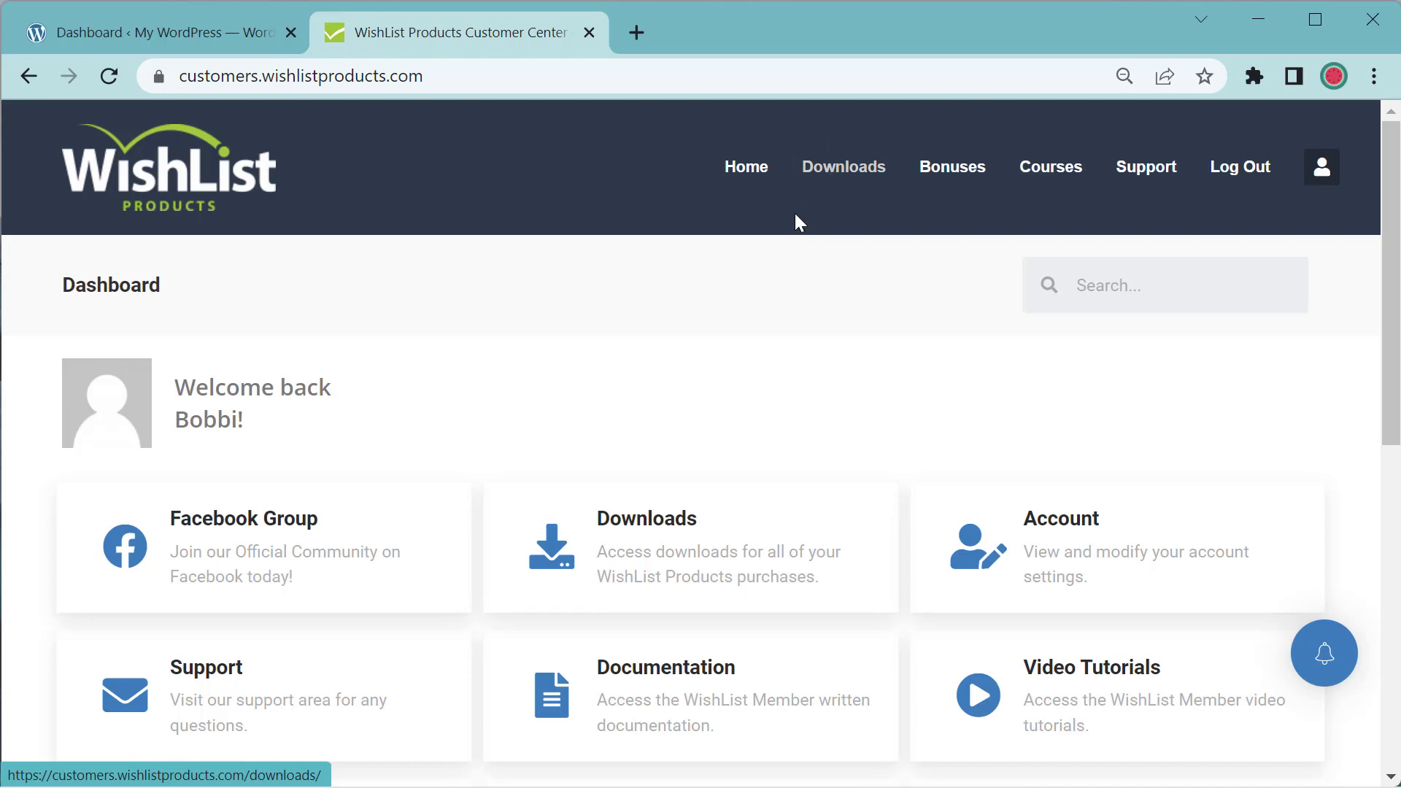
mouse_move(645, 522)
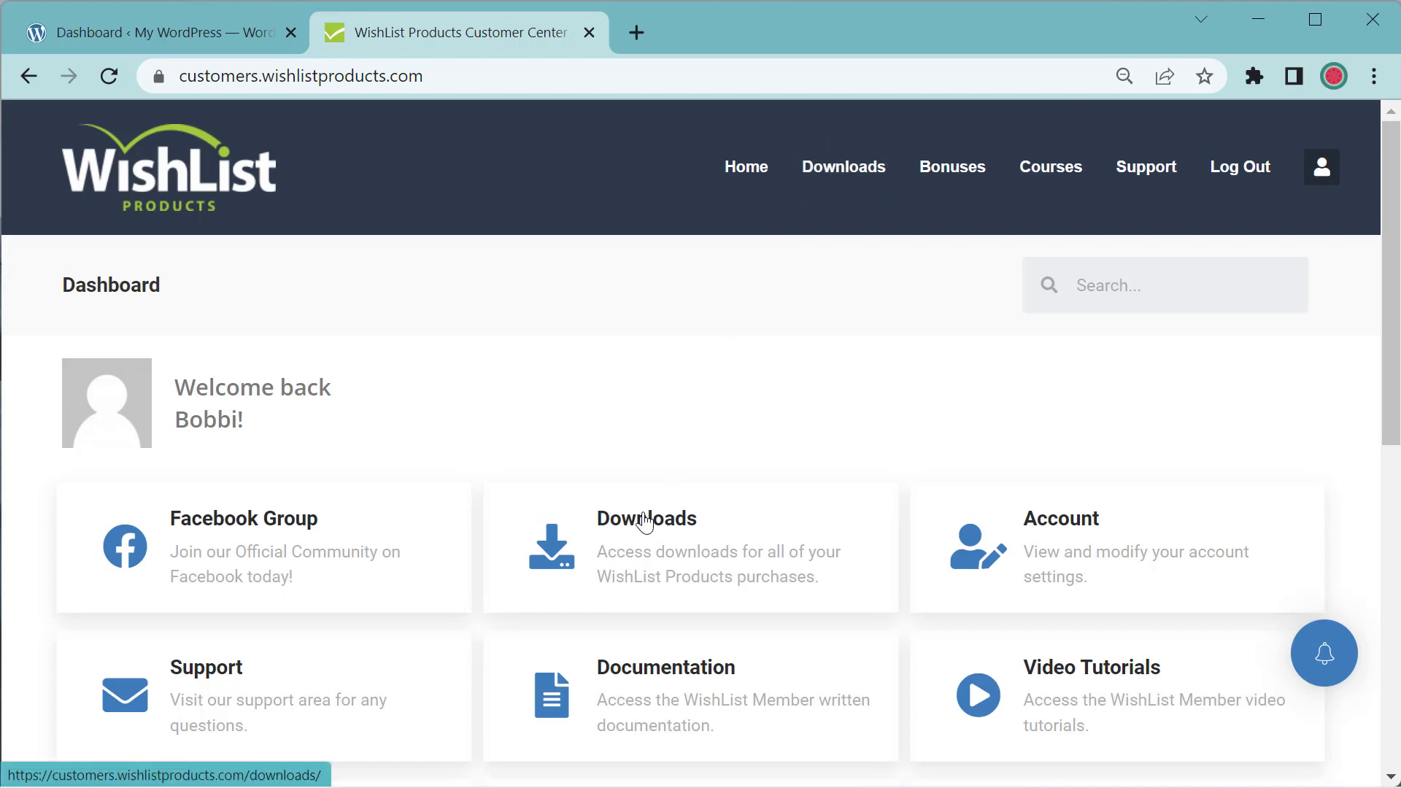
Go to Downloads and copy the WishList Products license key.
click(645, 546)
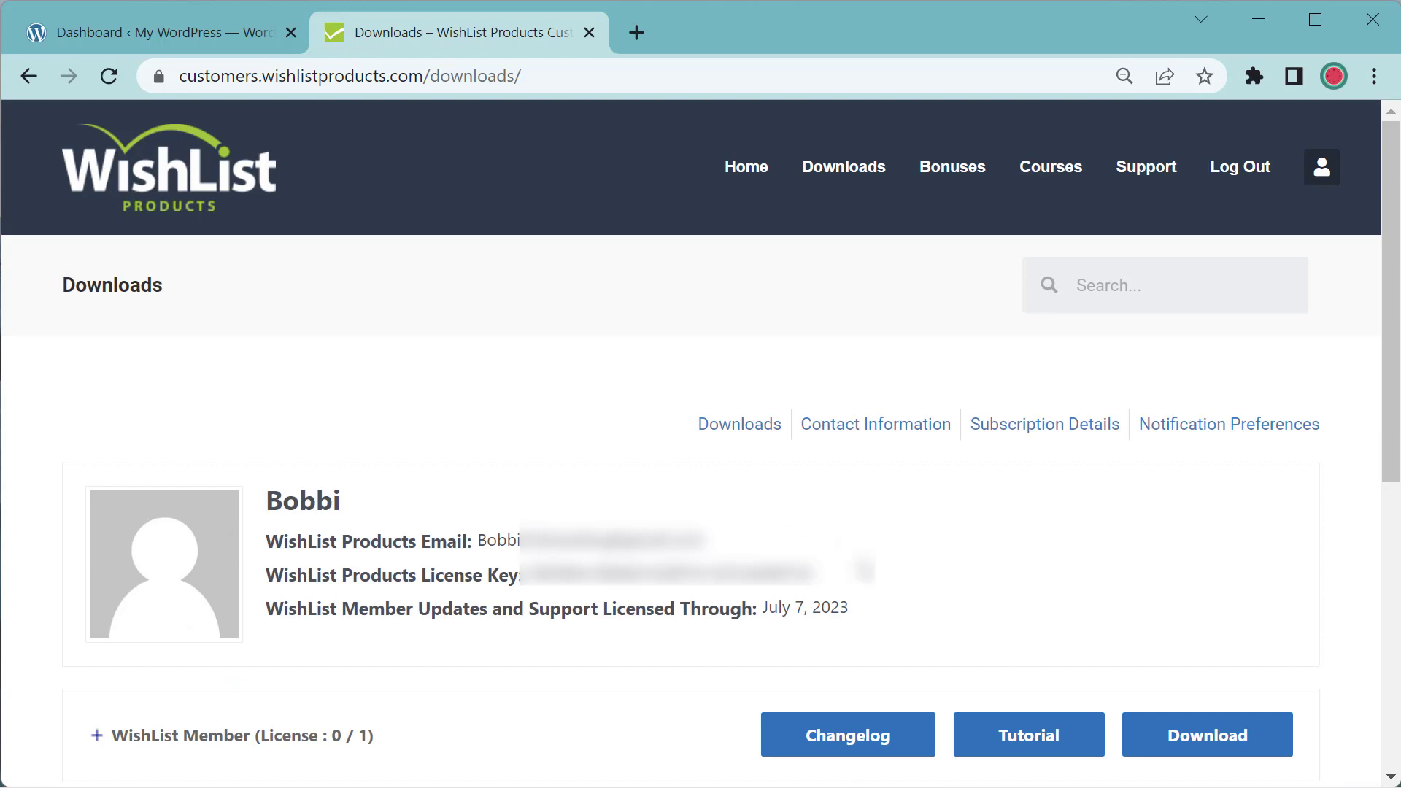
mouse_move(734, 718)
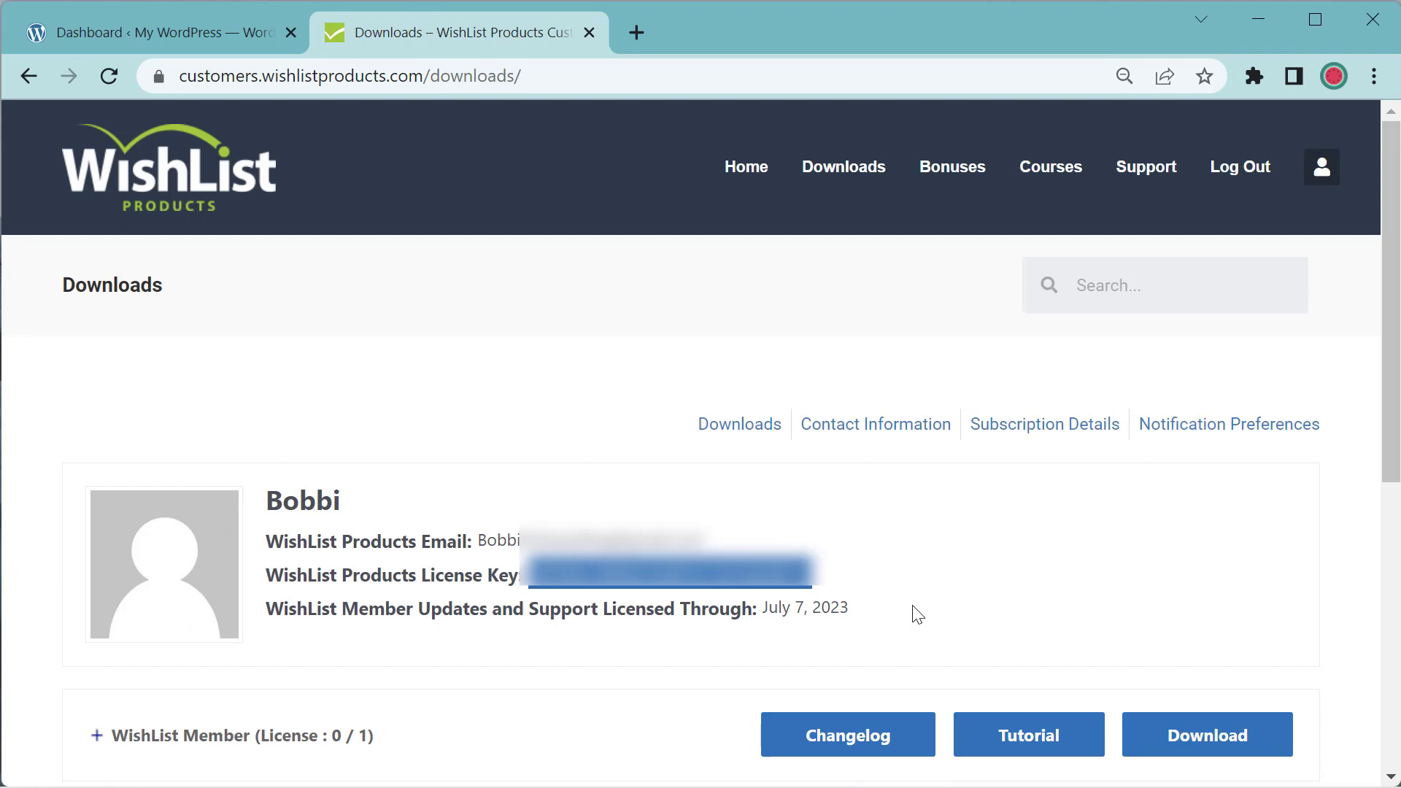
mouse_move(890, 605)
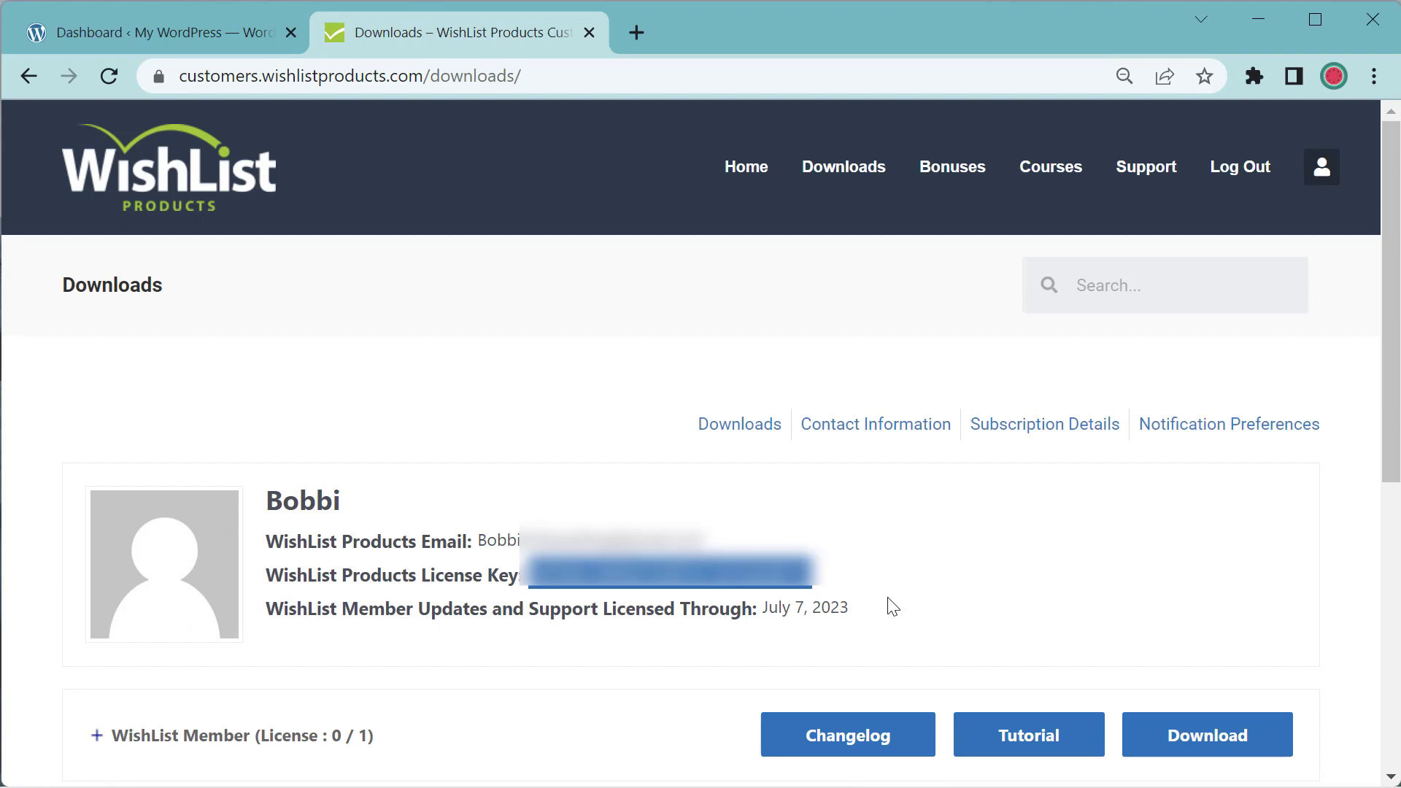
right_click(669, 575)
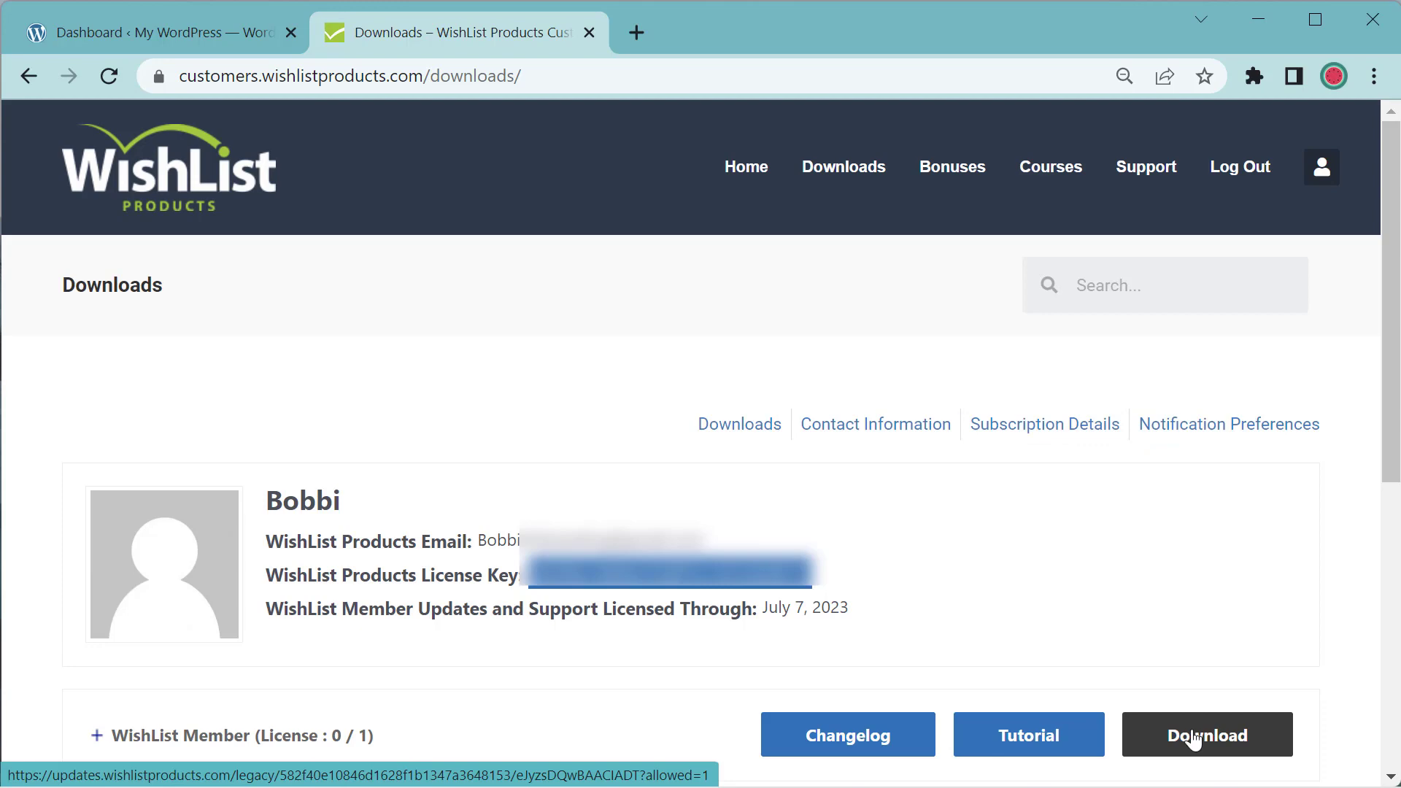
mouse_move(1211, 627)
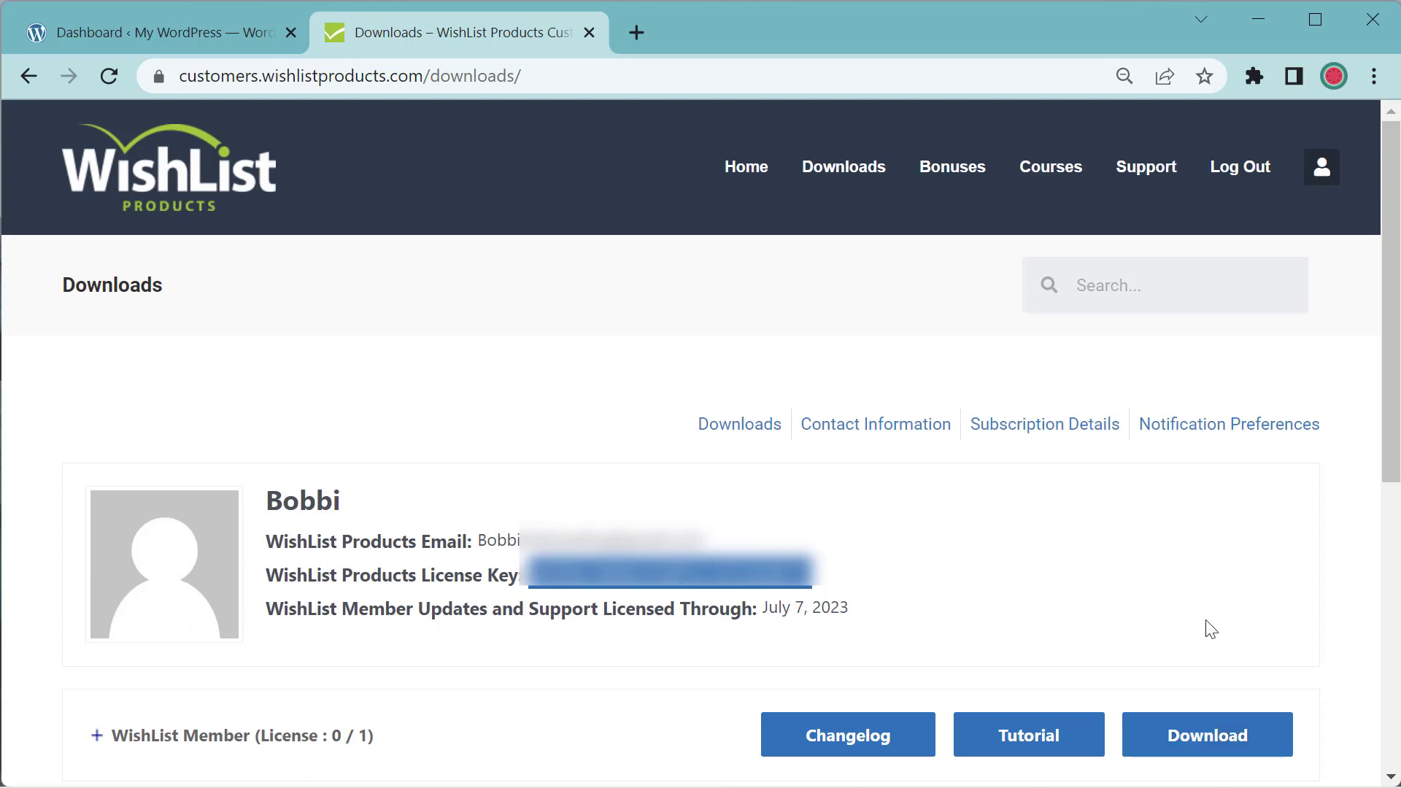
mouse_move(322, 301)
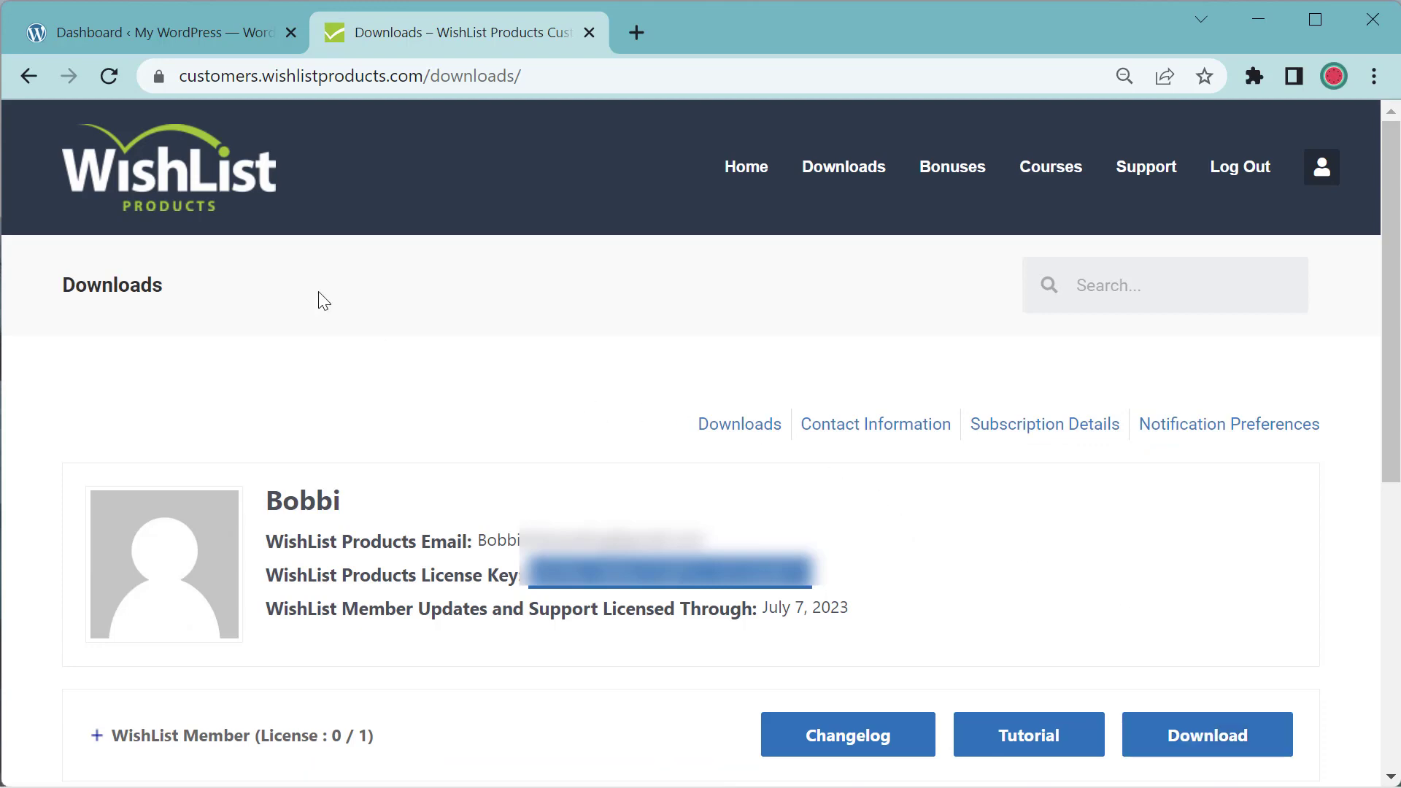
Return to WordPress admin and start adding a new plugin via upload.
click(152, 32)
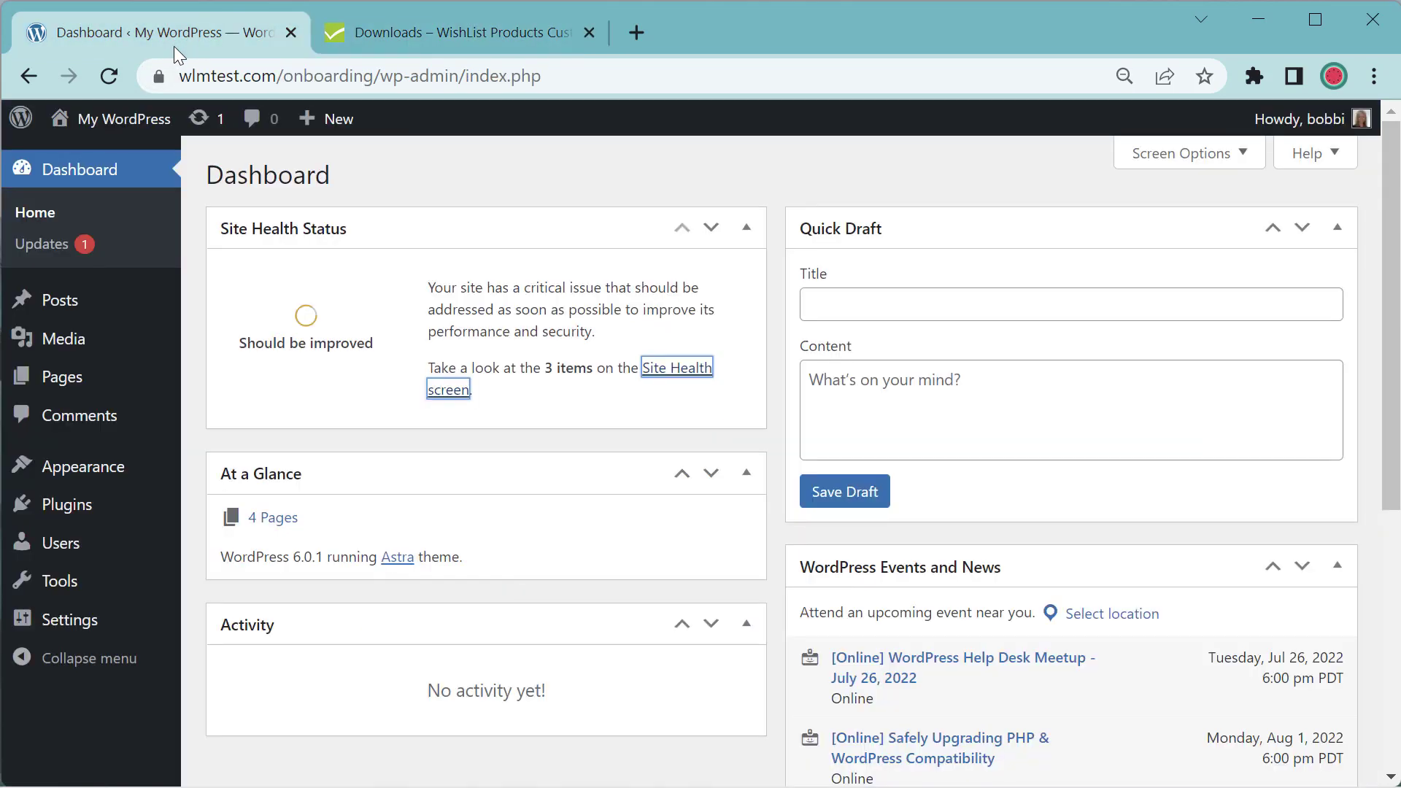
mouse_move(167, 213)
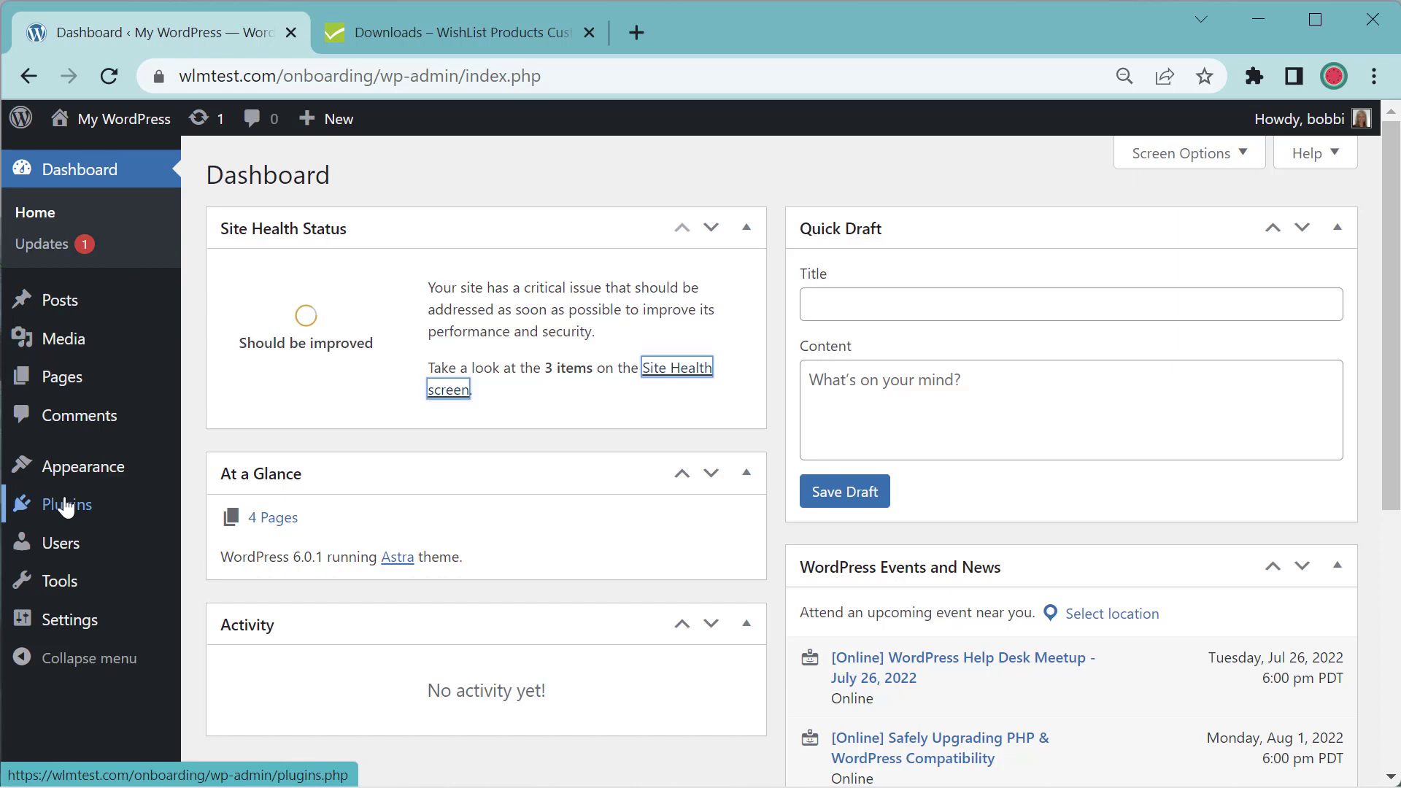
click(66, 503)
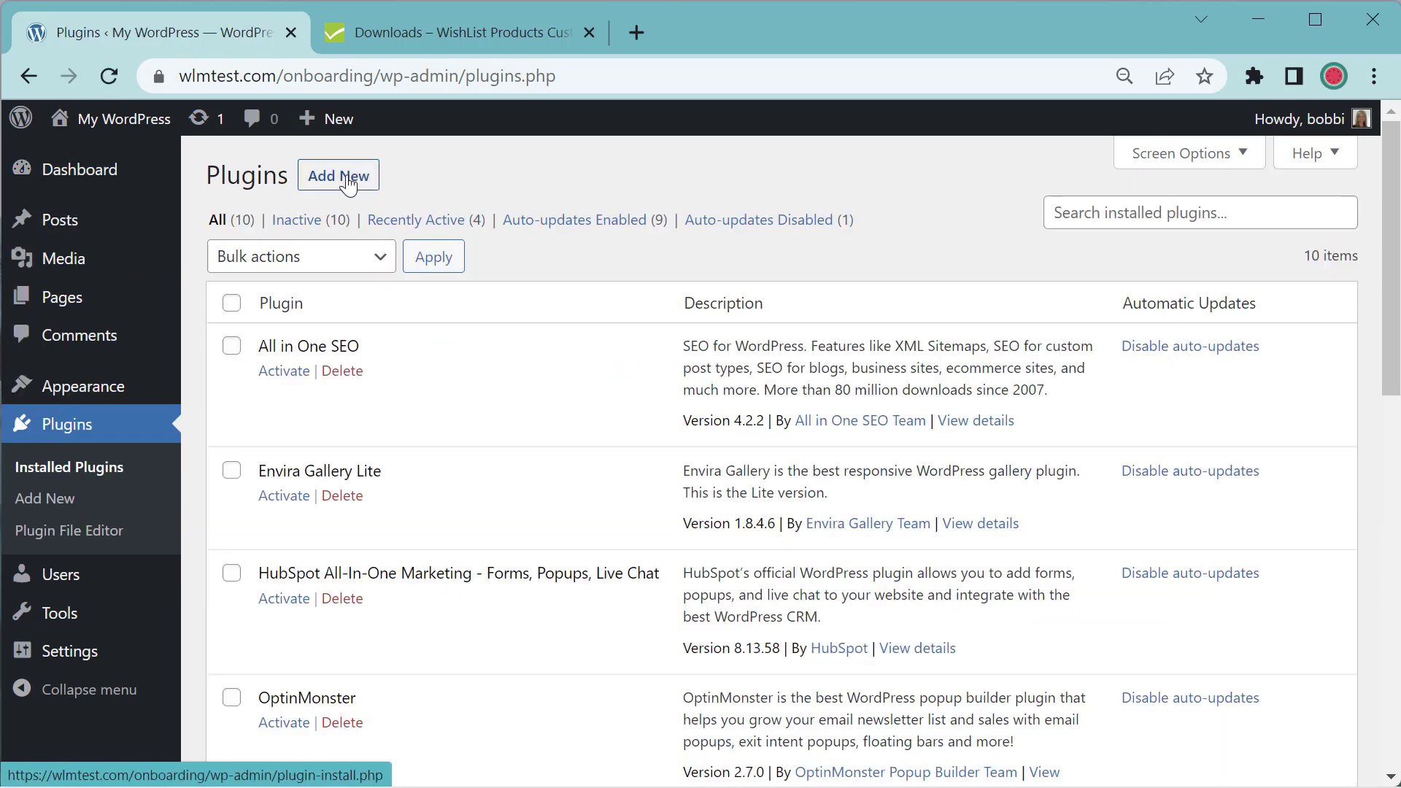
click(339, 176)
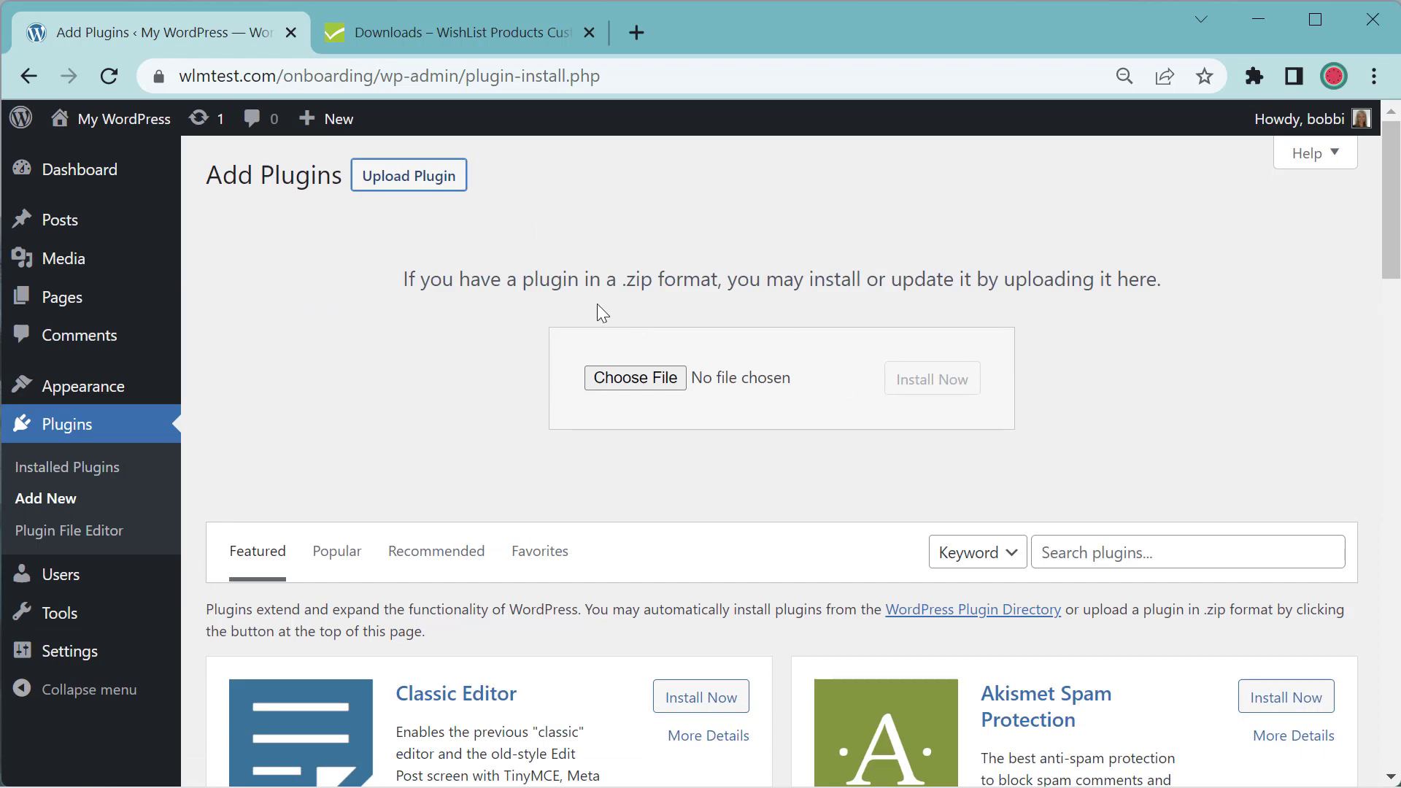
Choose wishlist-member-v3.15.1.zip from Downloads as the plugin to upload.
click(635, 376)
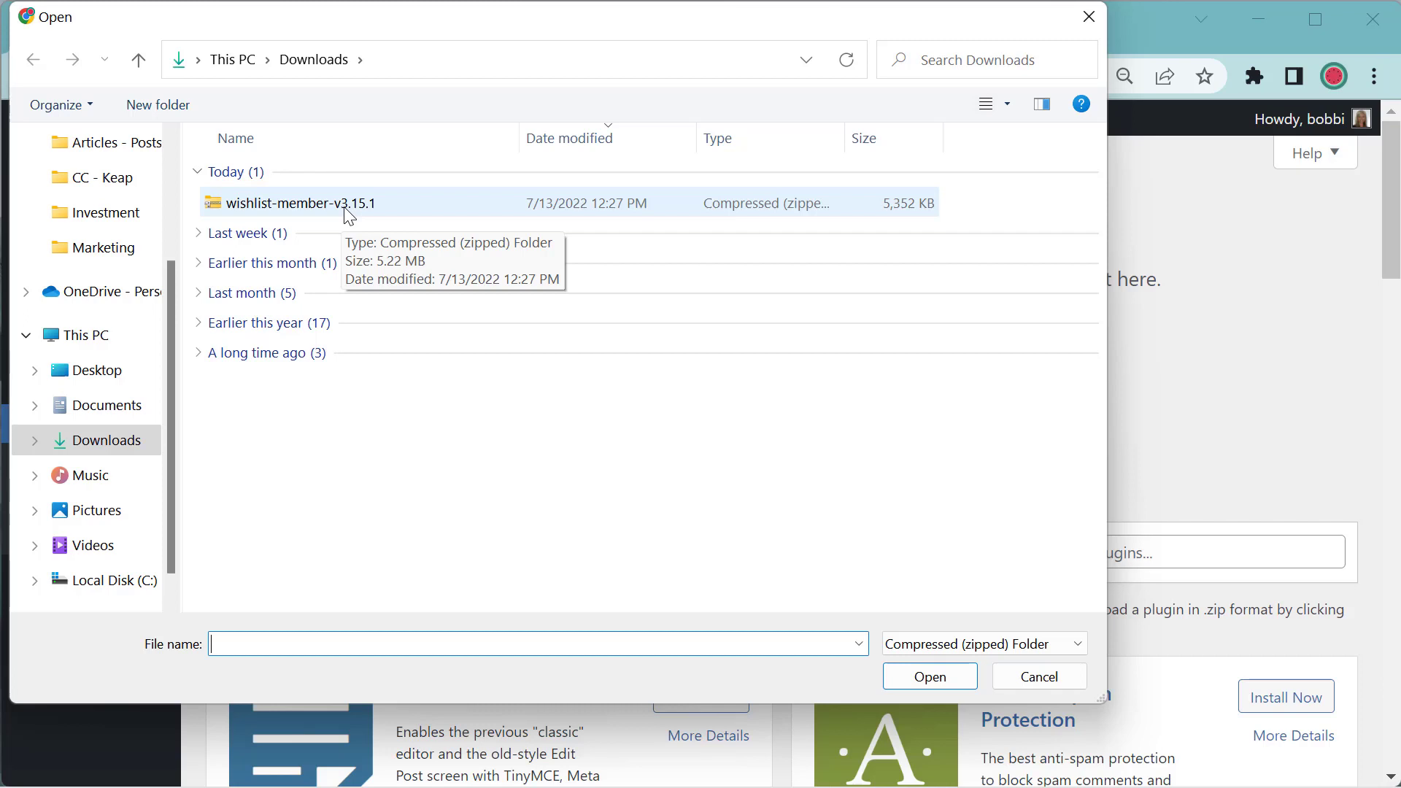
click(303, 203)
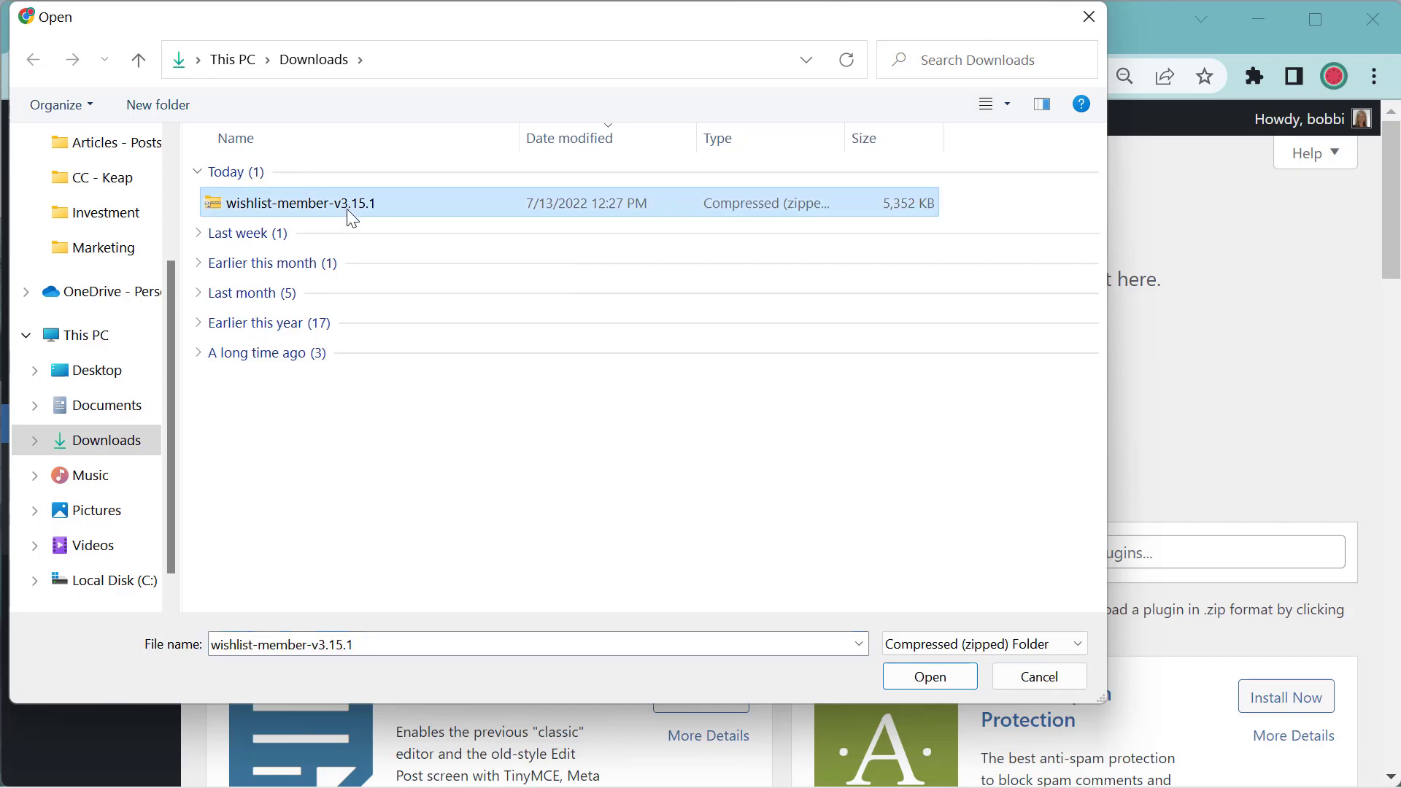
click(928, 676)
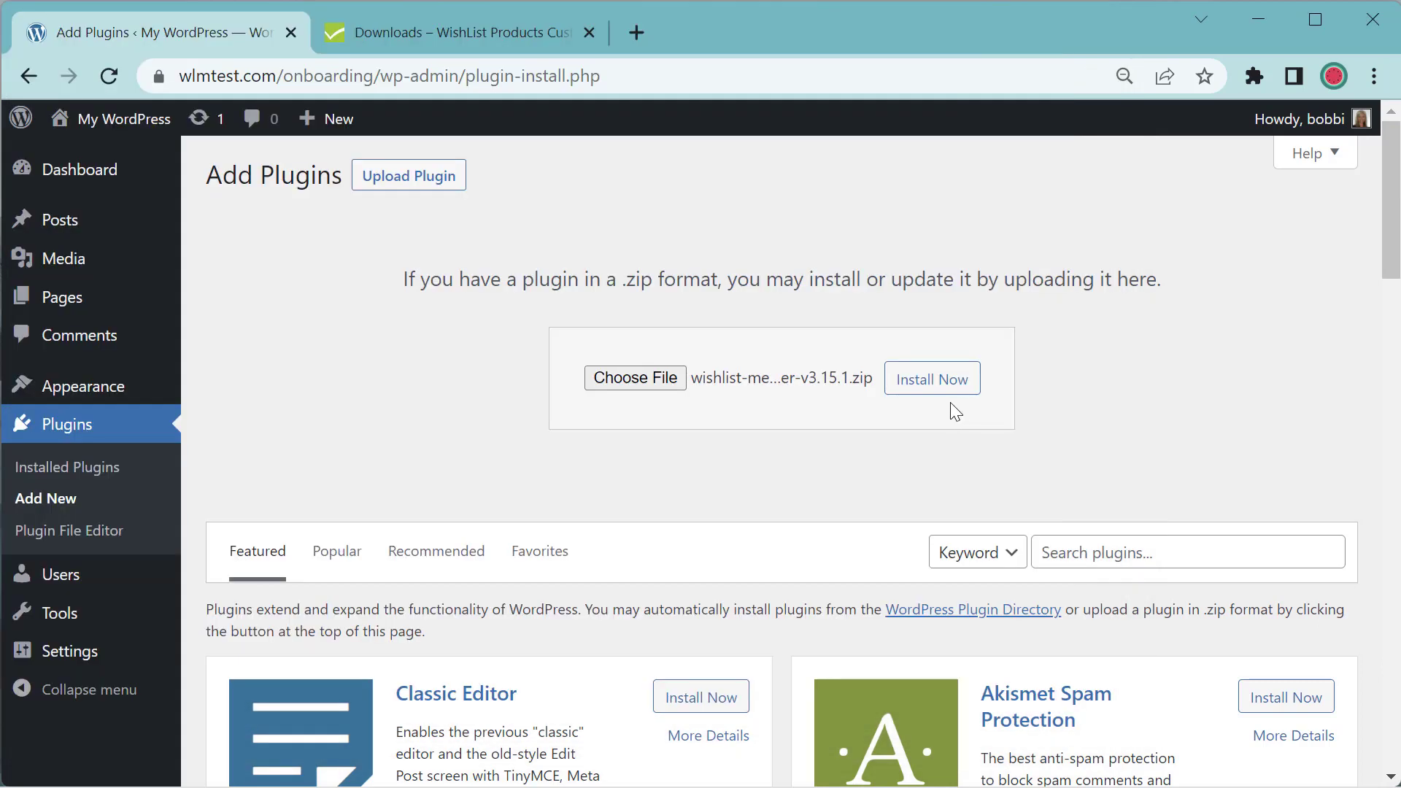
Install WishList Member from the zip and activate the plugin.
click(931, 379)
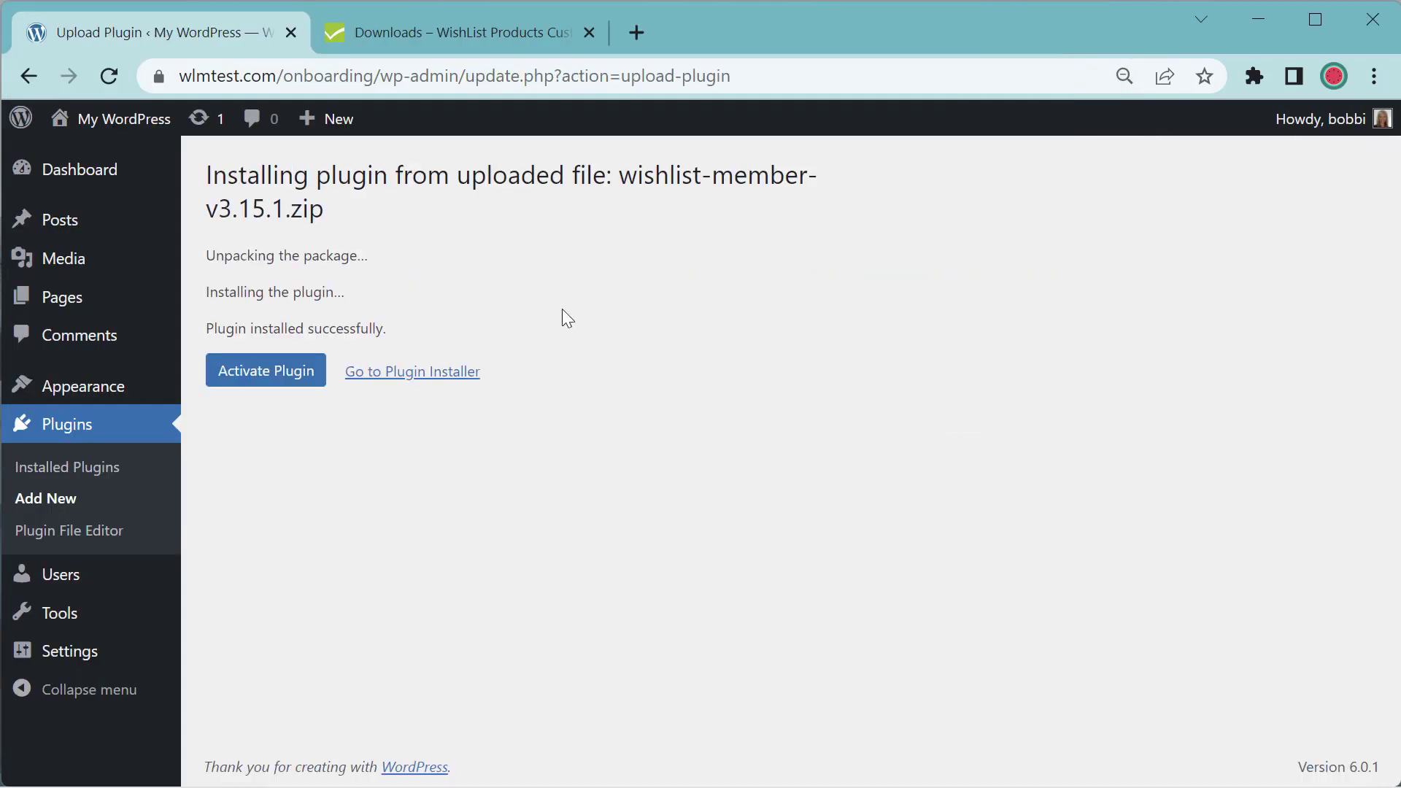
mouse_move(547, 240)
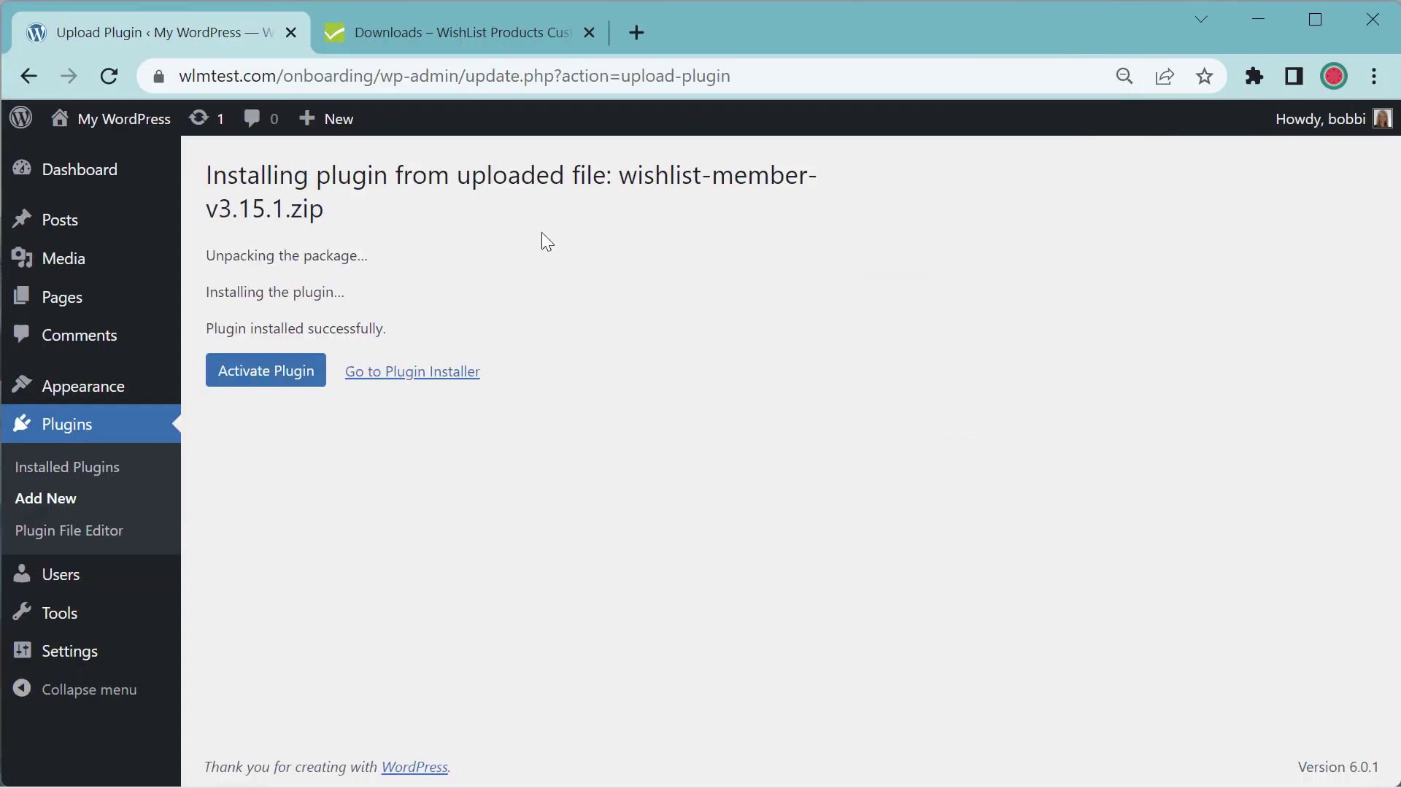
mouse_move(317, 367)
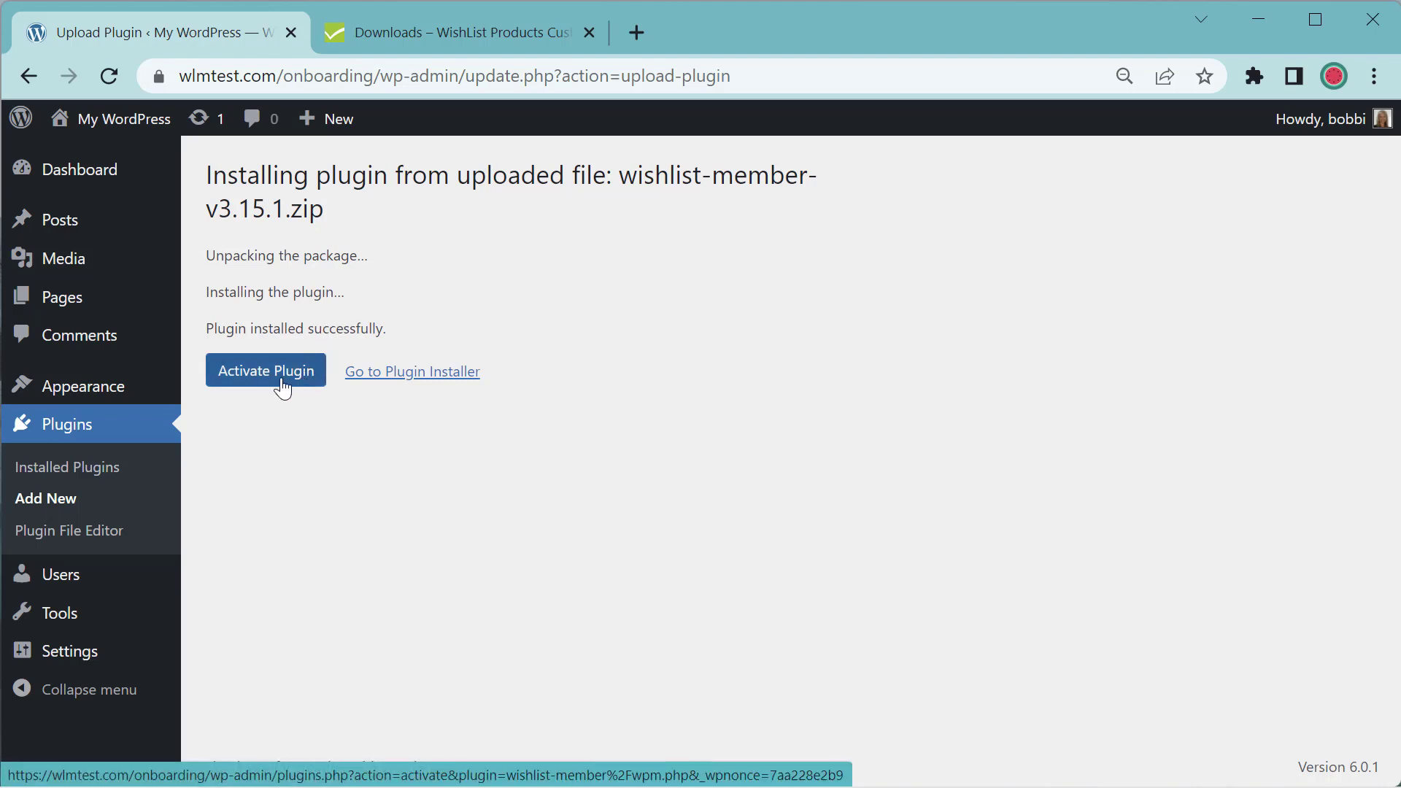
click(266, 369)
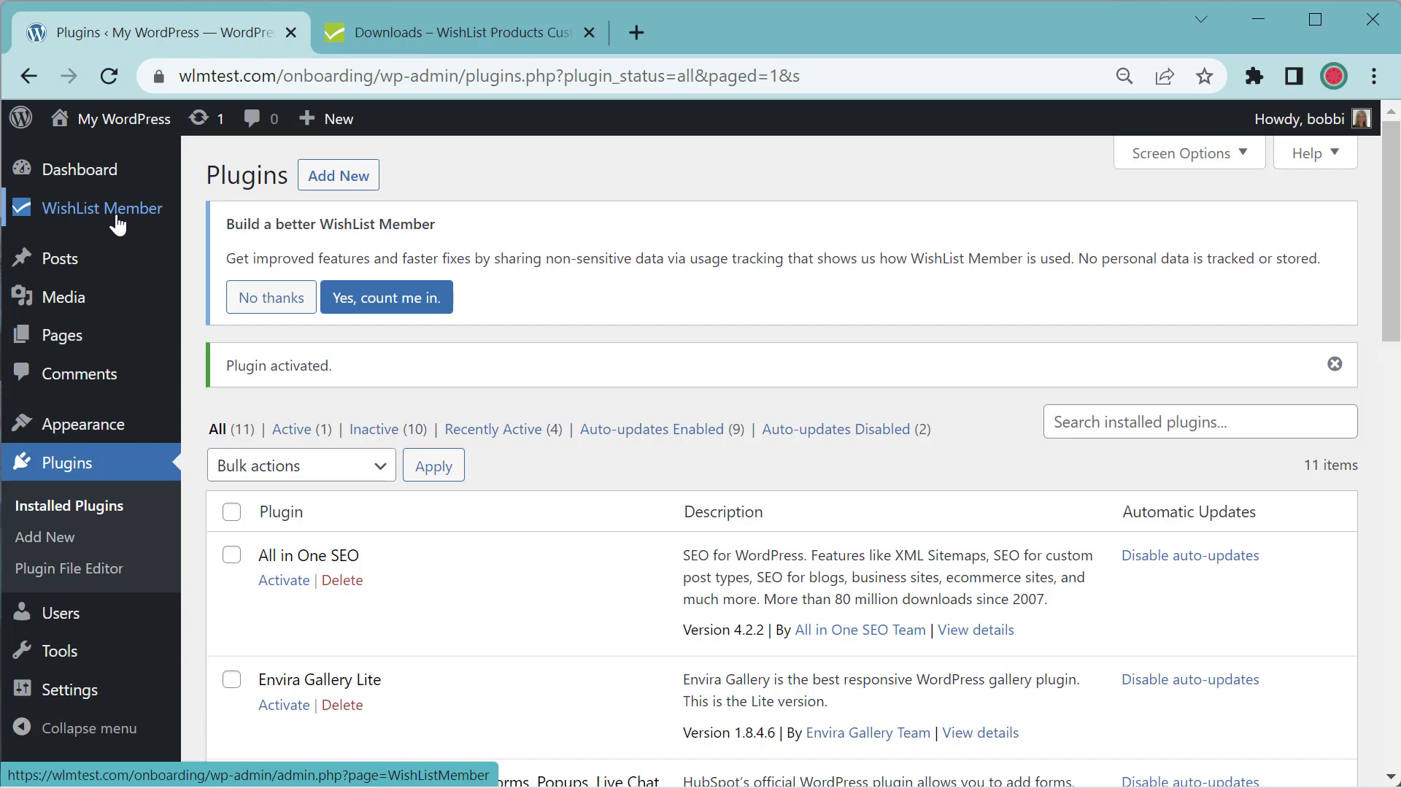
Paste the copied license key into WishList Member and activate the license.
click(108, 209)
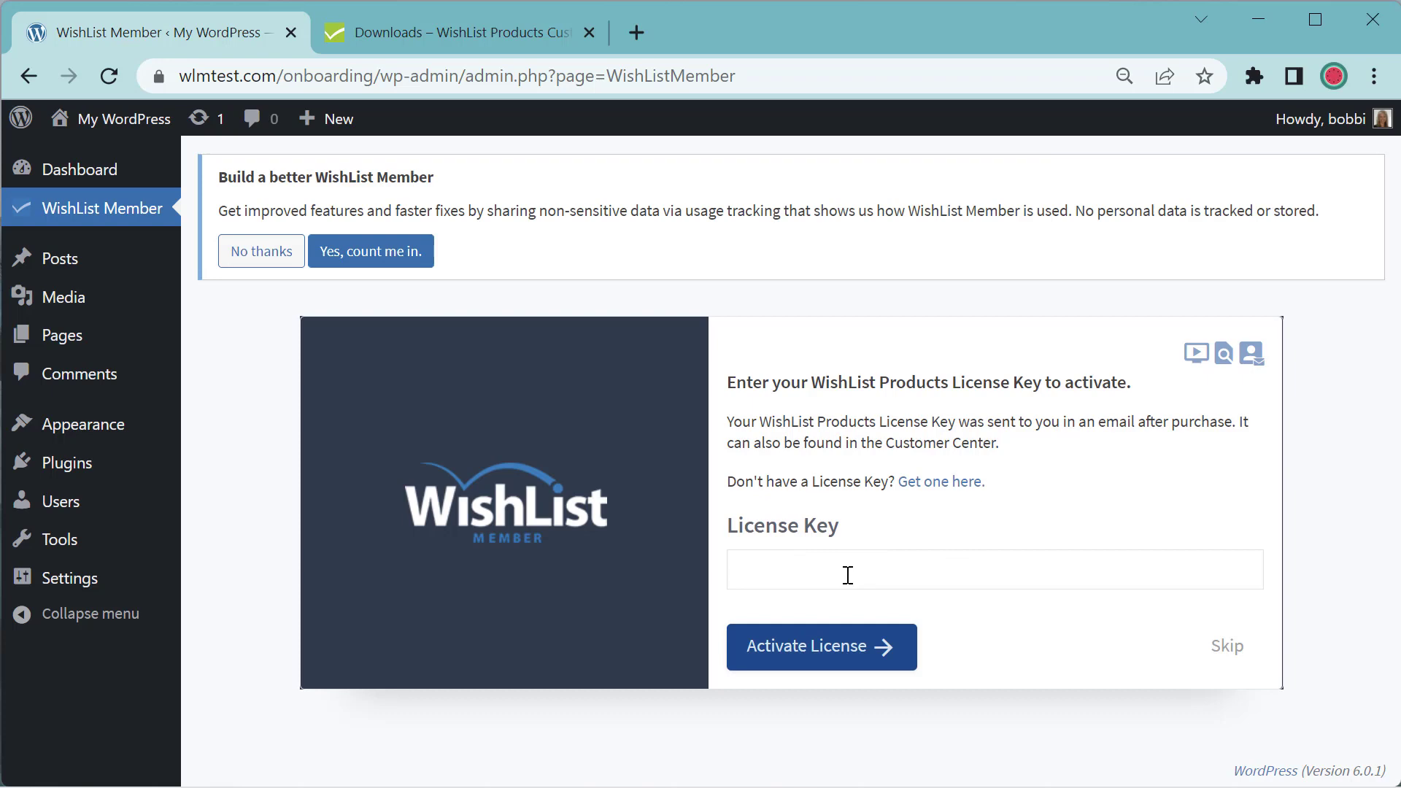
right_click(846, 571)
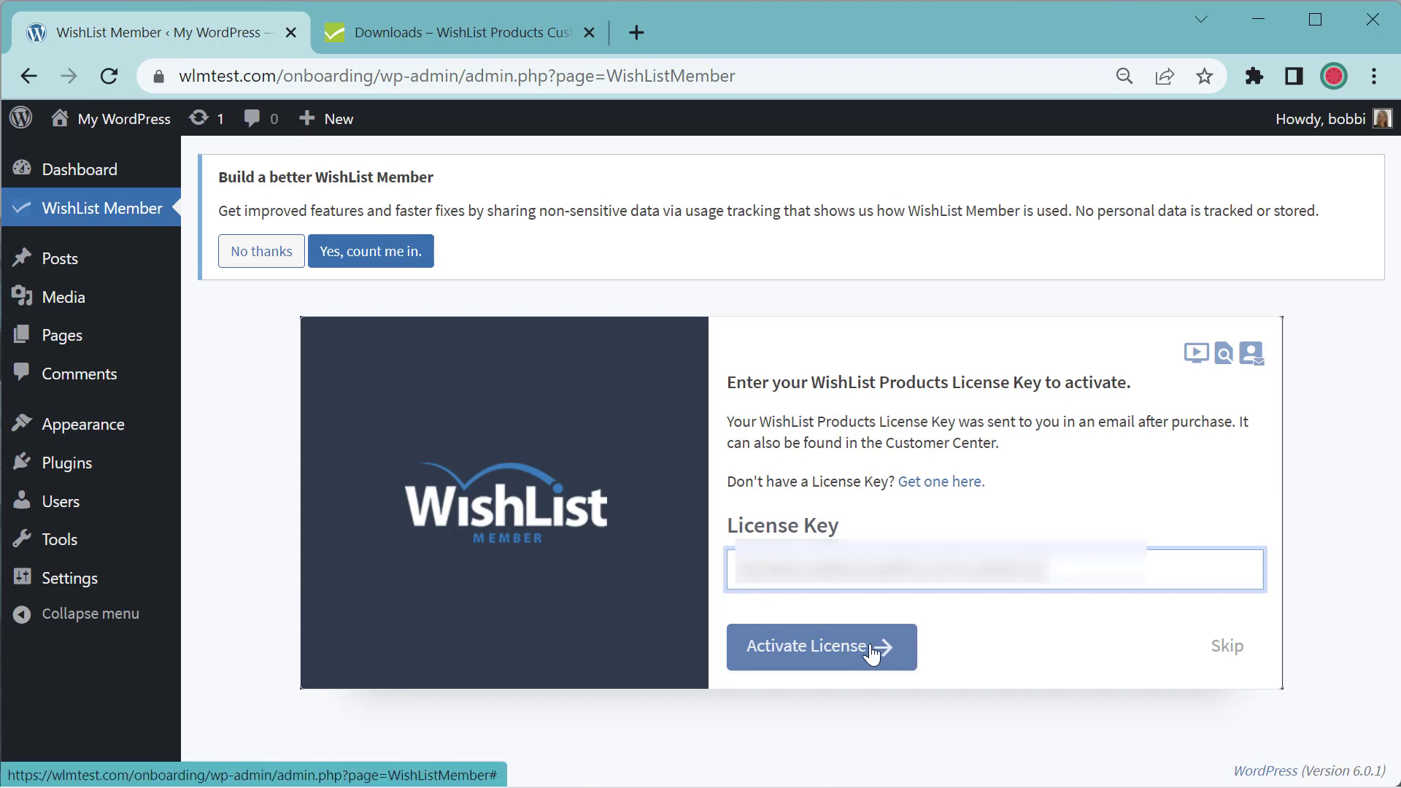
click(807, 646)
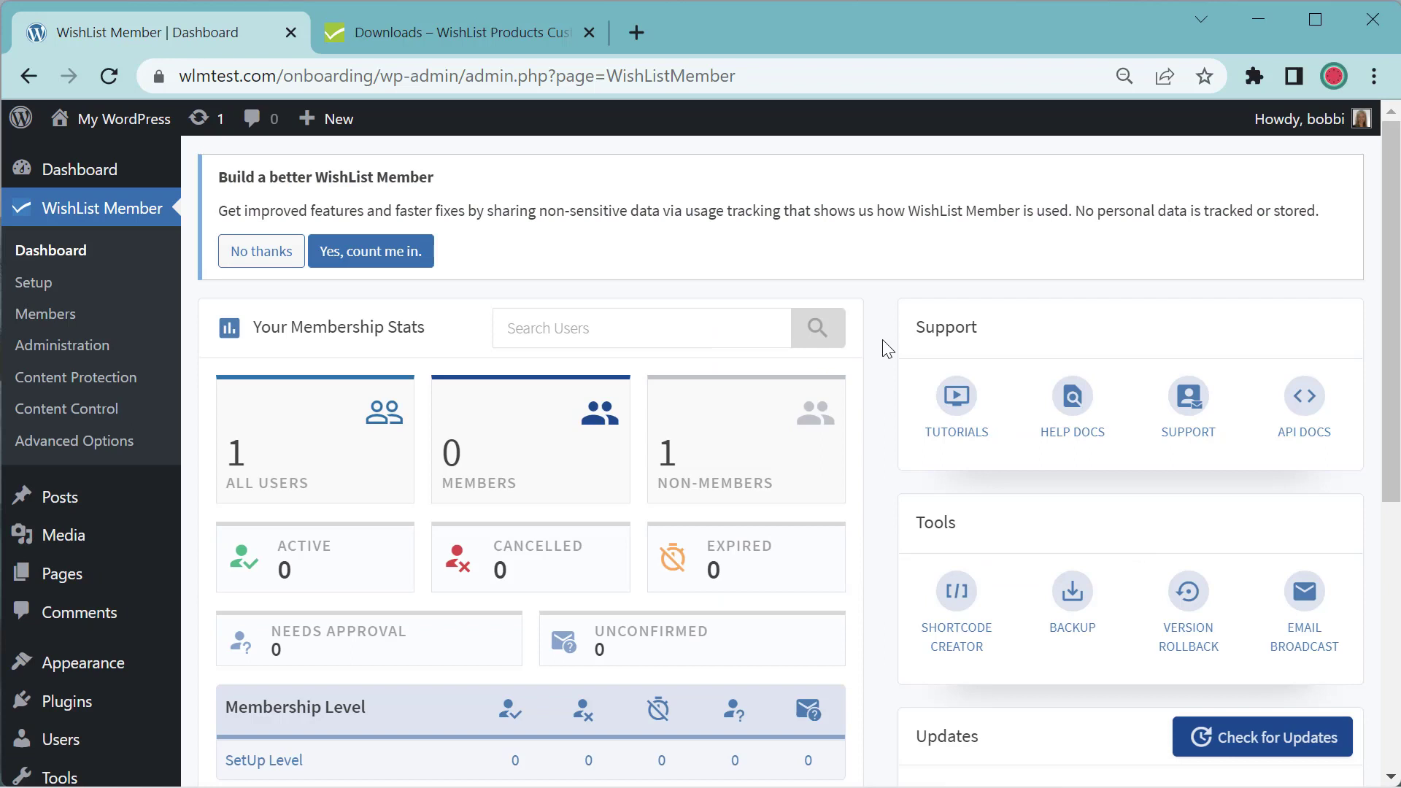